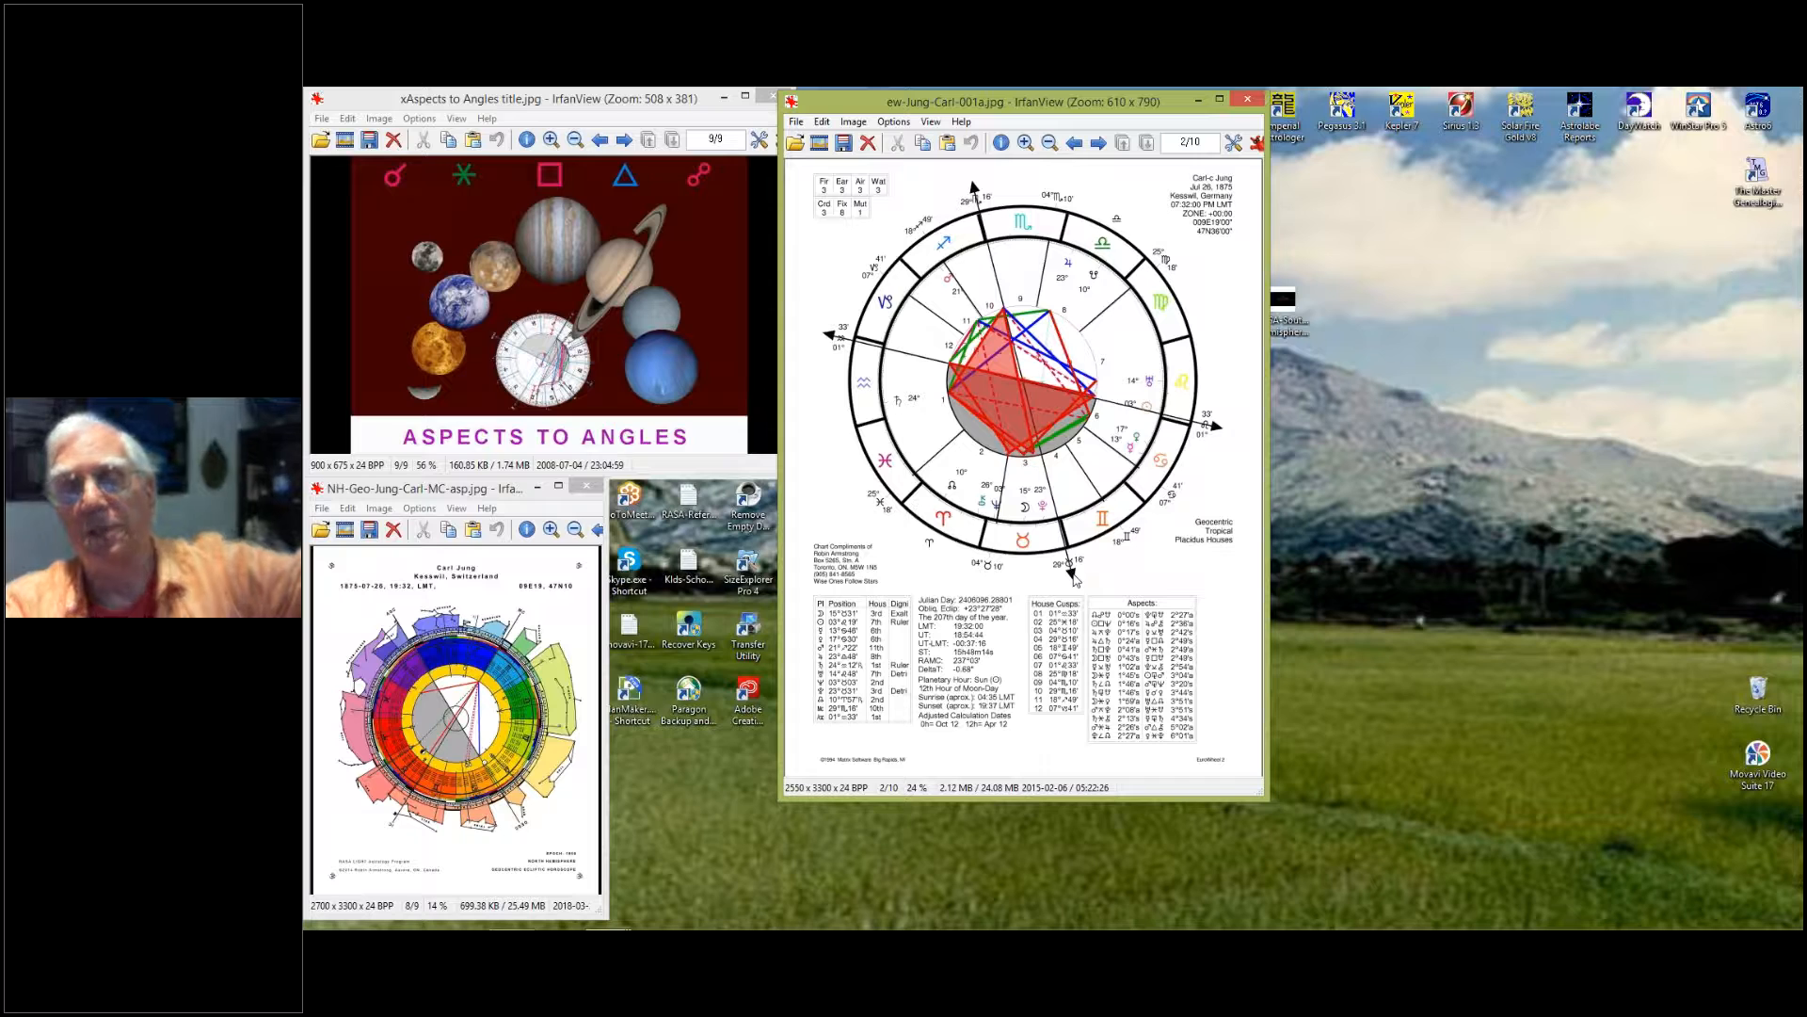
{"action": "mouse_move", "coordinate": [923, 426]}
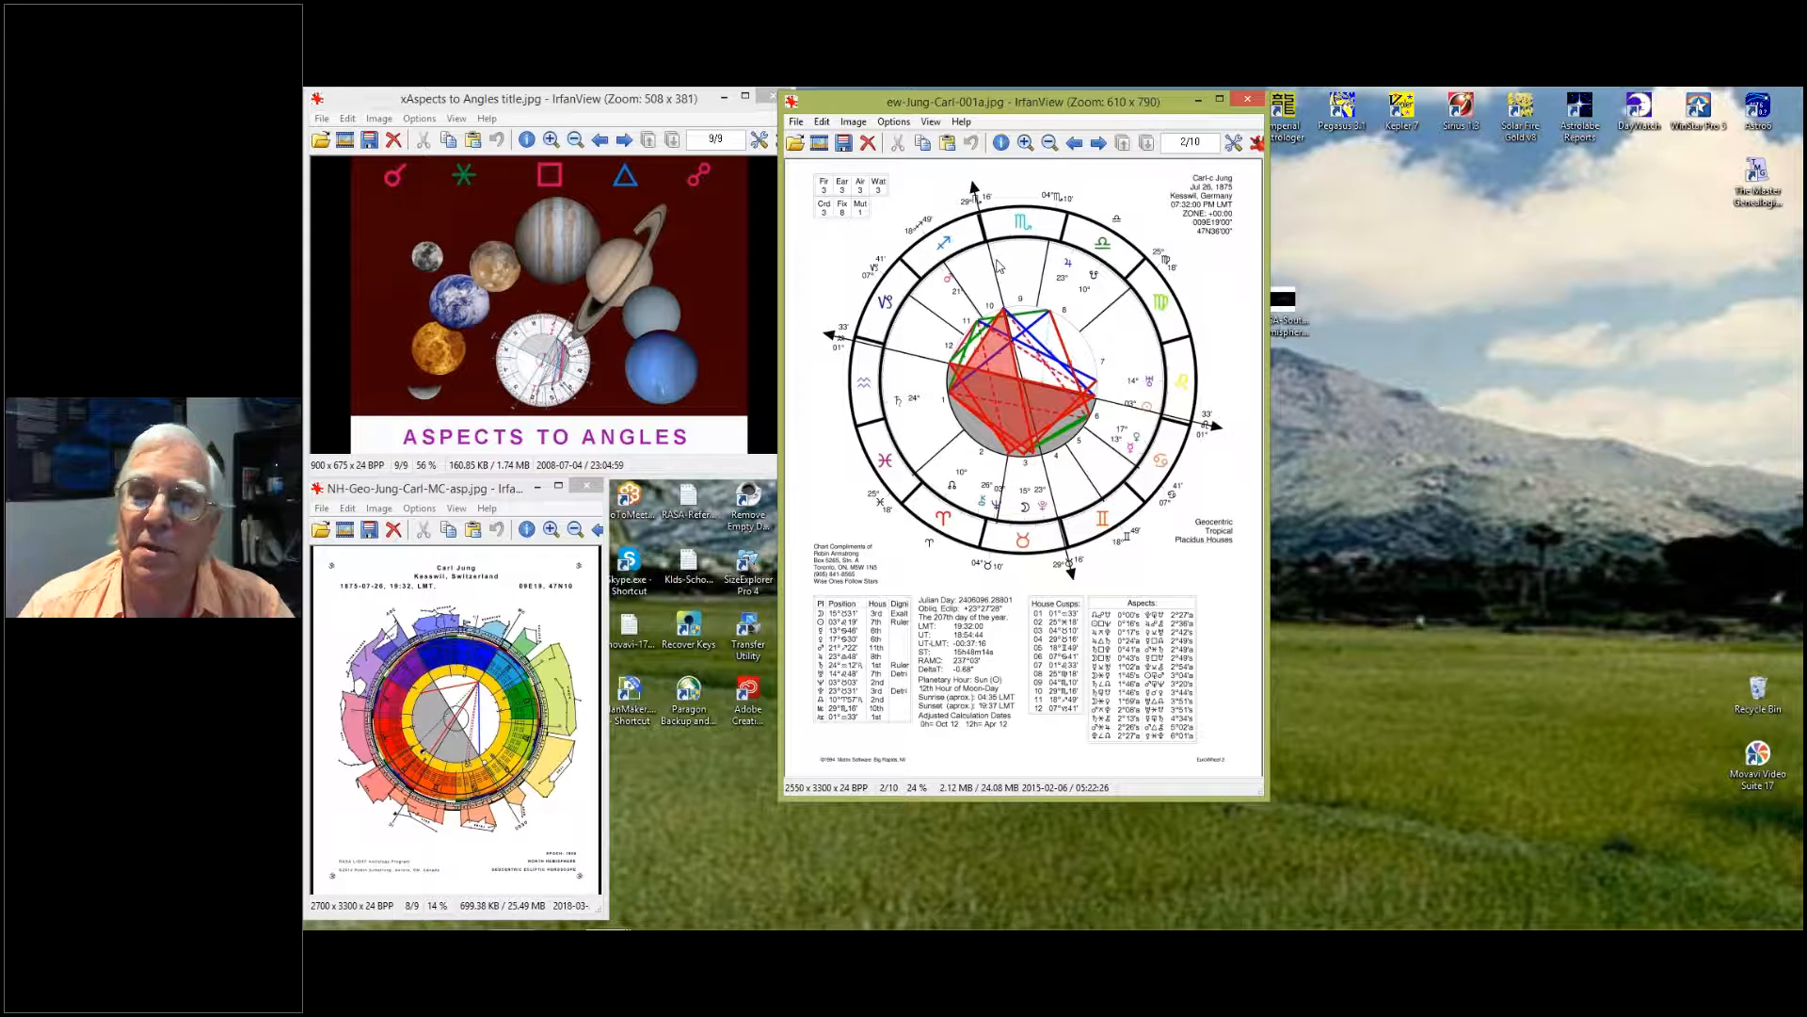
{"action": "mouse_move", "coordinate": [1157, 692]}
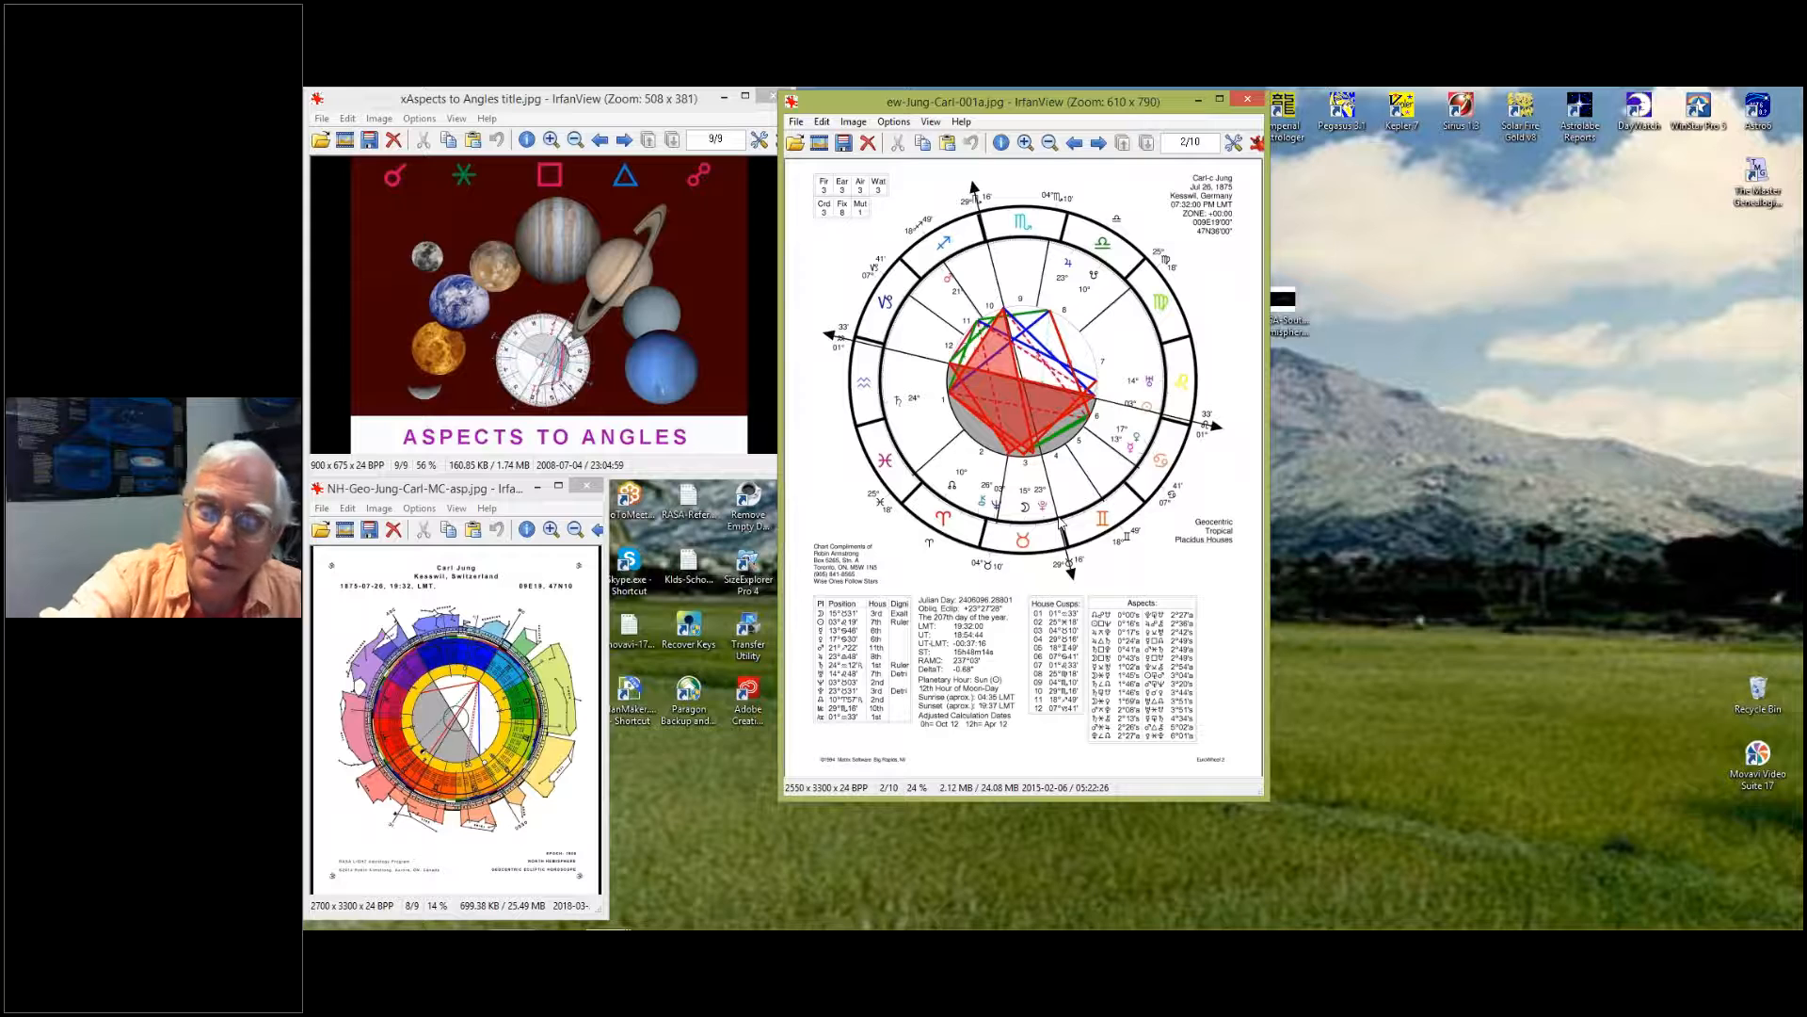
{"action": "mouse_move", "coordinate": [1032, 529]}
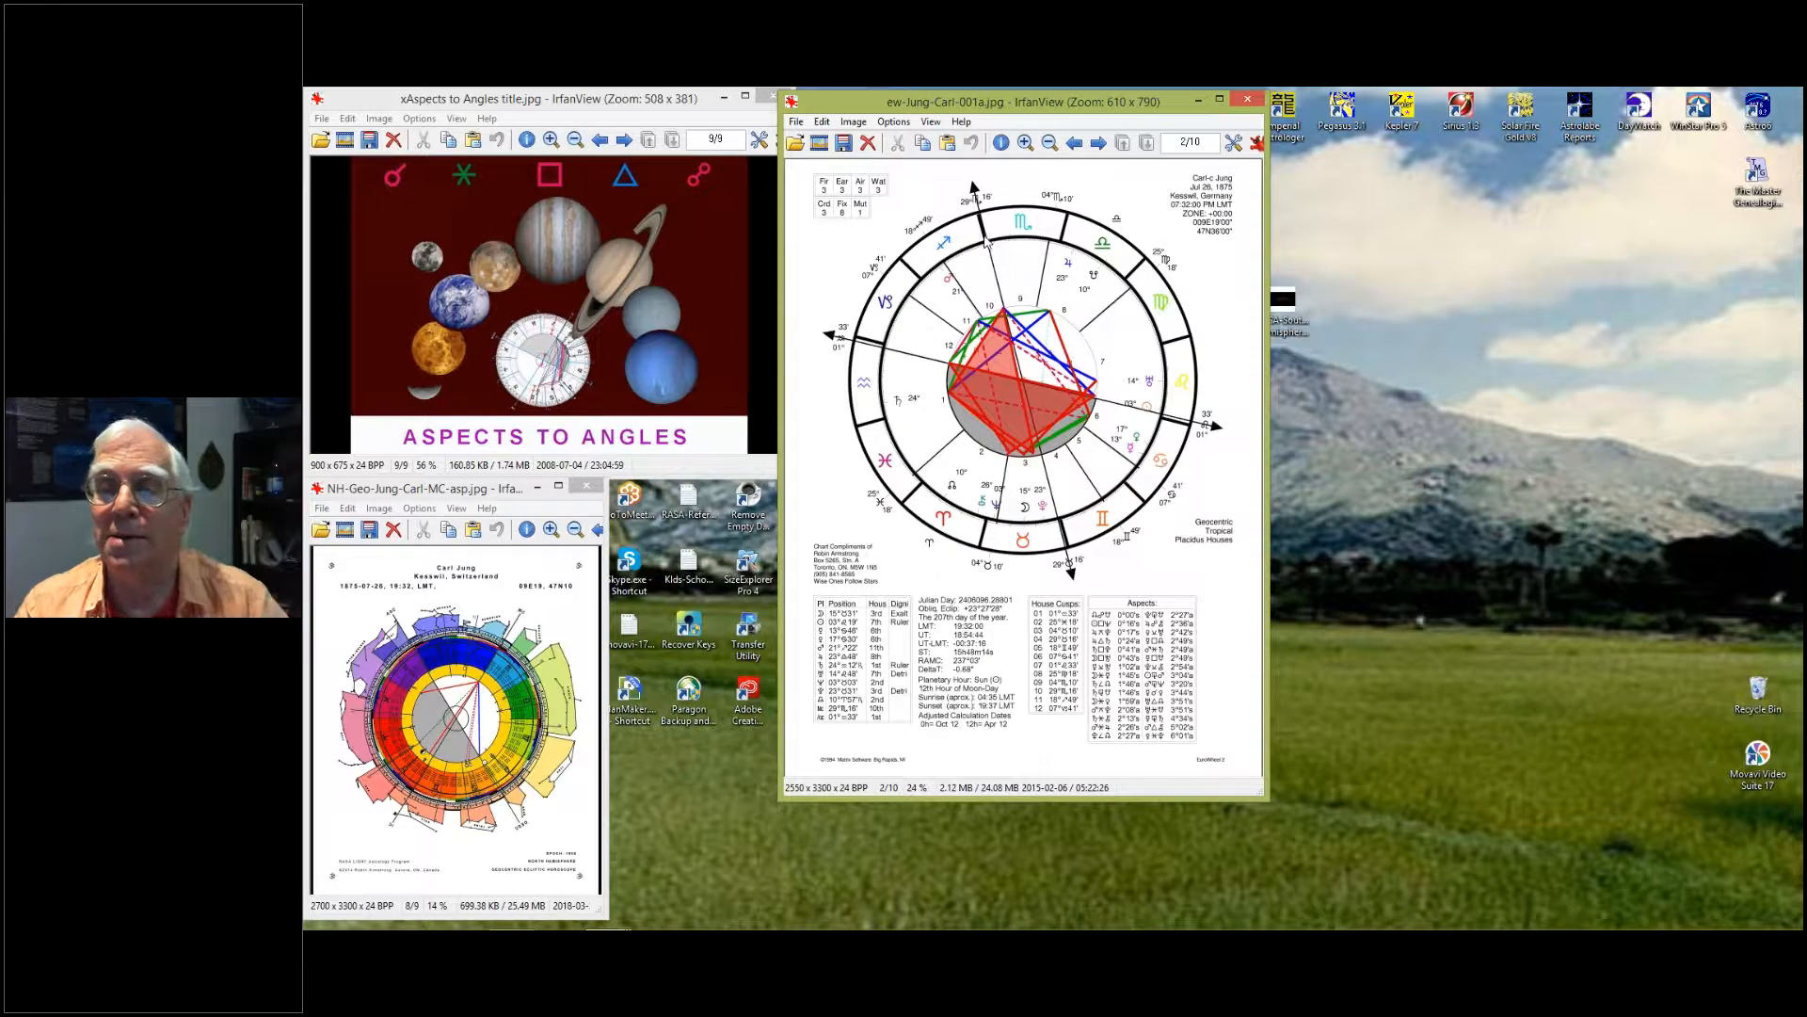
{"action": "mouse_move", "coordinate": [1069, 530]}
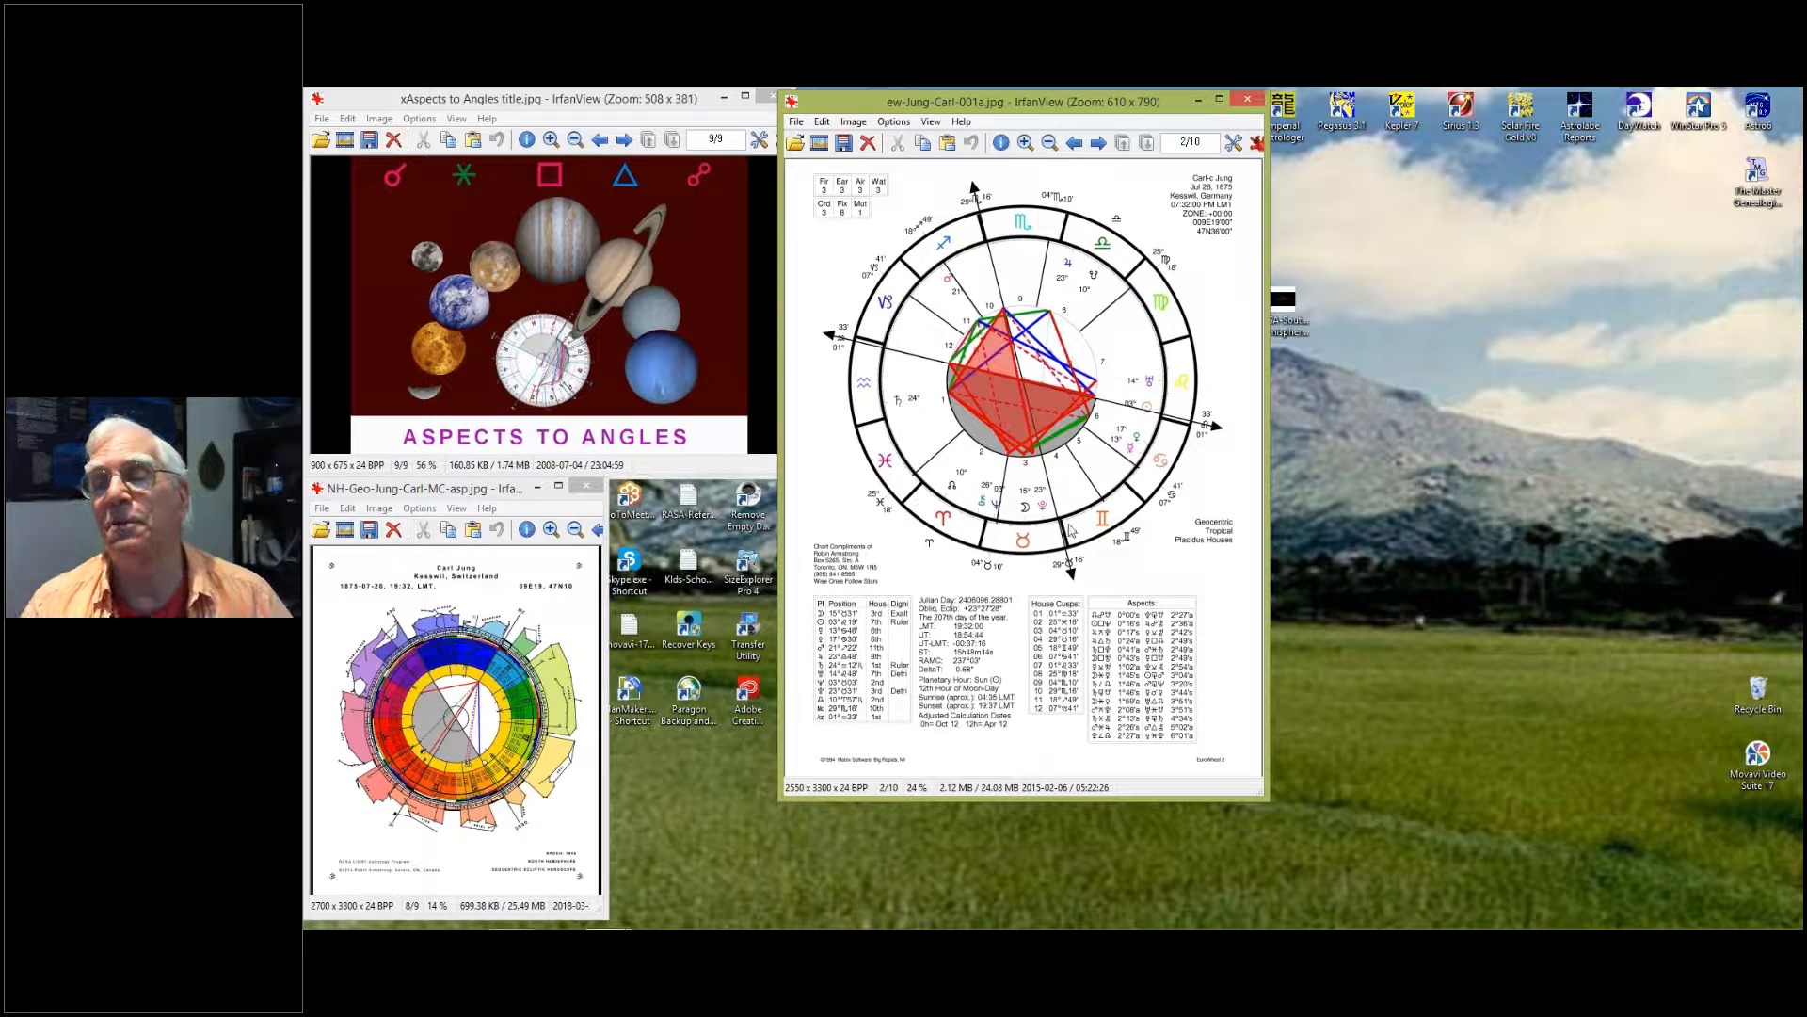